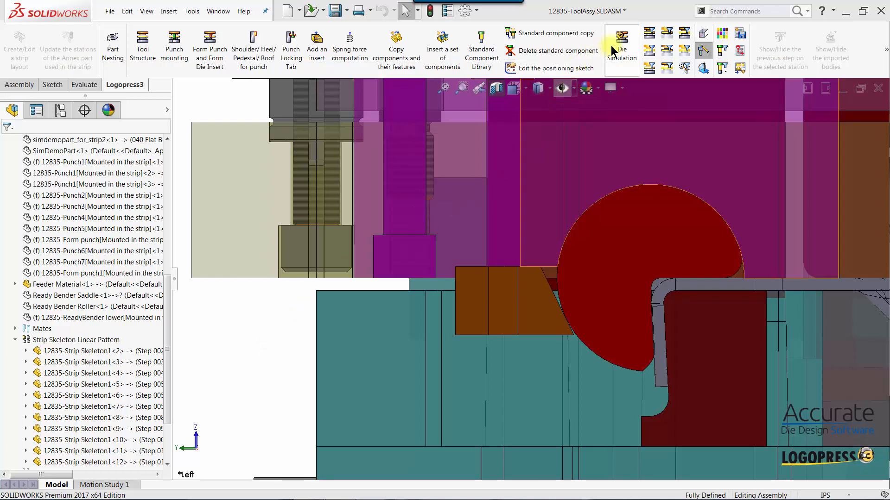
pyautogui.moveTo(621, 51)
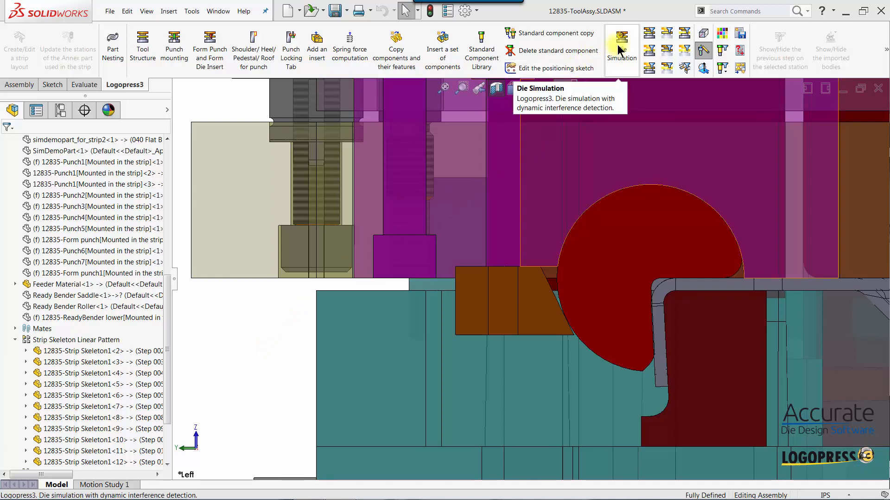
# Launch Die Simulation from the Logopress3 tab and let the parts load.
pyautogui.click(620, 50)
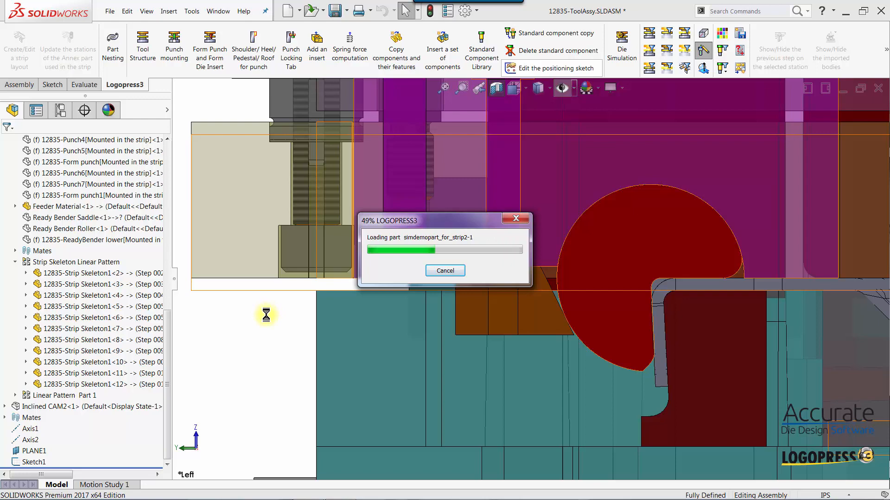
# Select the ROtational Cam Punch sequence under Components to animate.
pyautogui.click(621, 45)
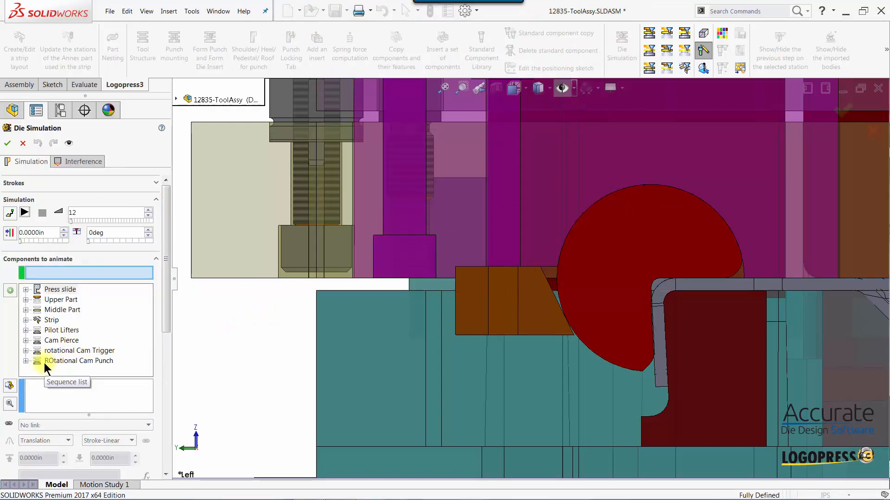
pyautogui.click(79, 361)
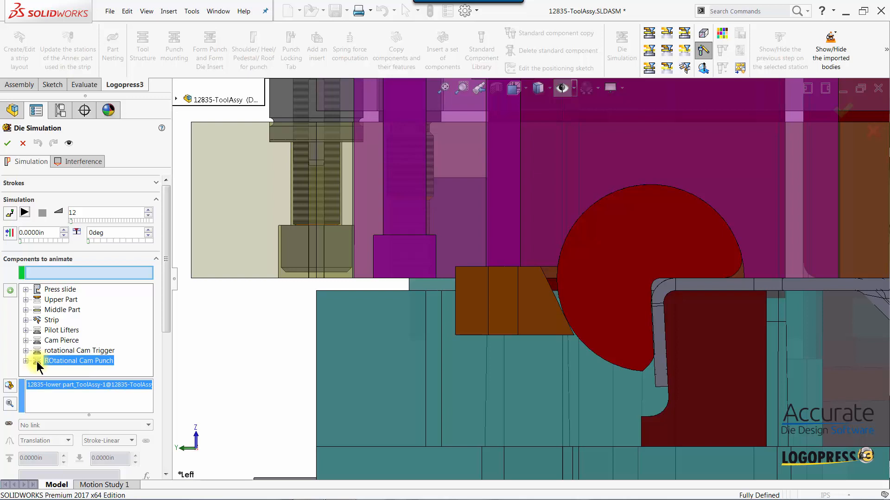
pyautogui.moveTo(9, 291)
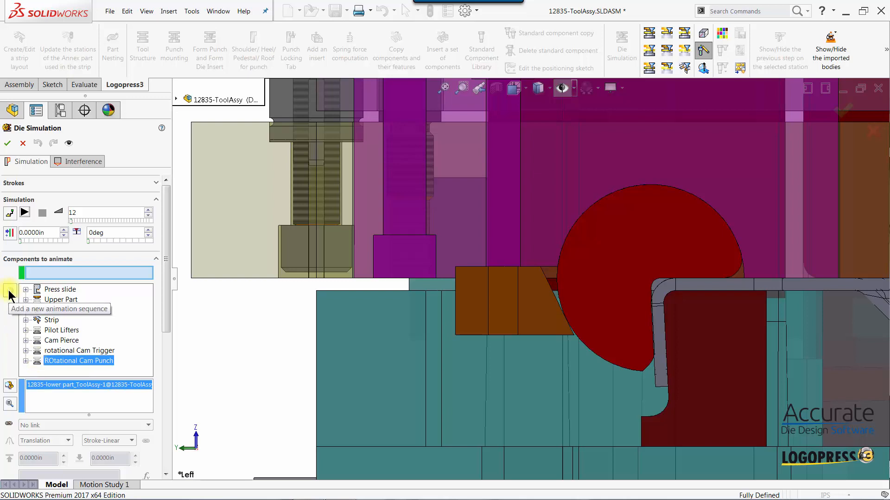
# Add a new animation sequence containing the REC150AA rocker.
pyautogui.click(9, 291)
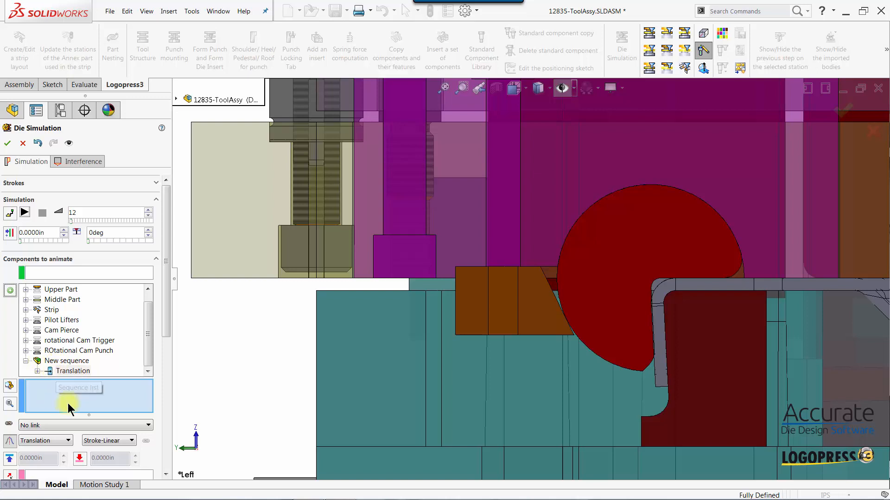
pyautogui.moveTo(64, 390)
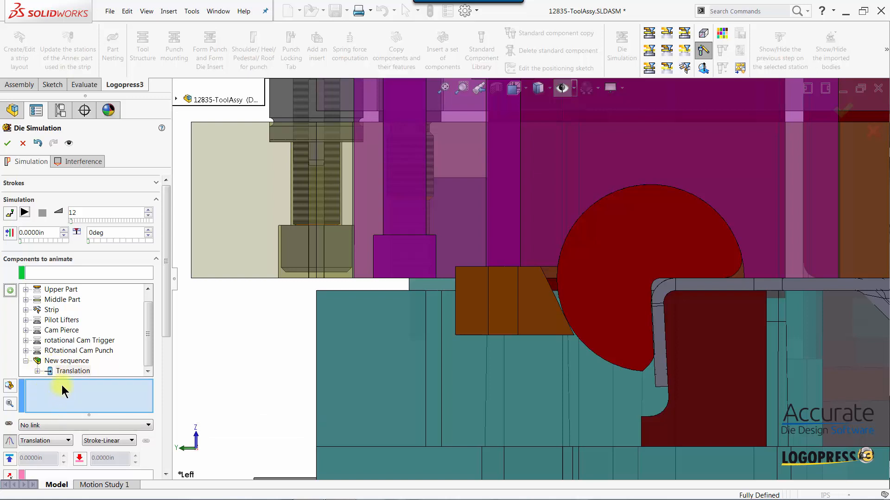
pyautogui.moveTo(54, 400)
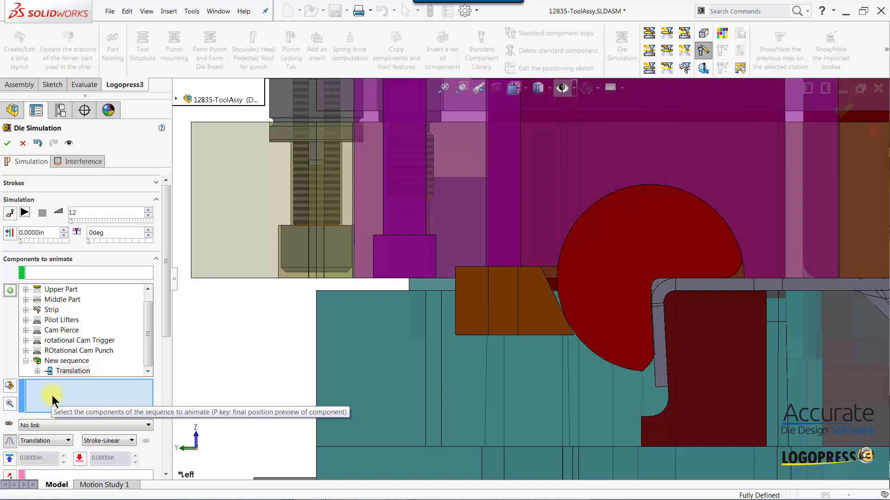
pyautogui.moveTo(615, 300)
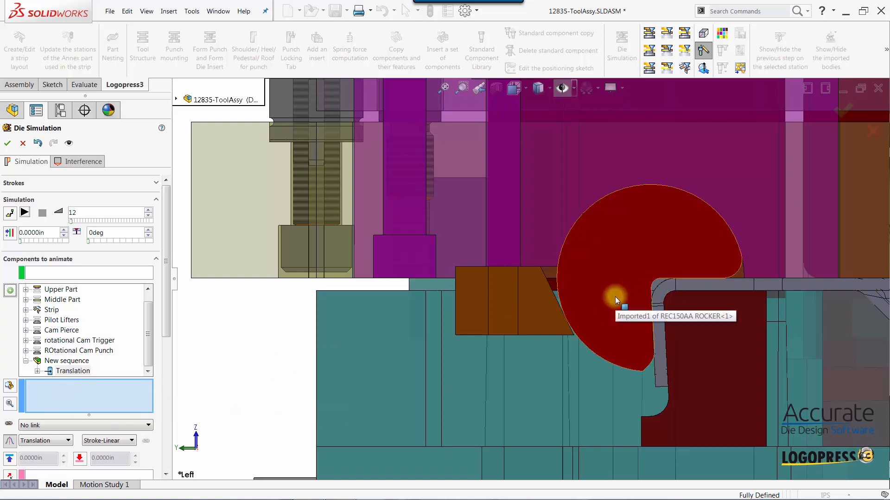
pyautogui.click(615, 299)
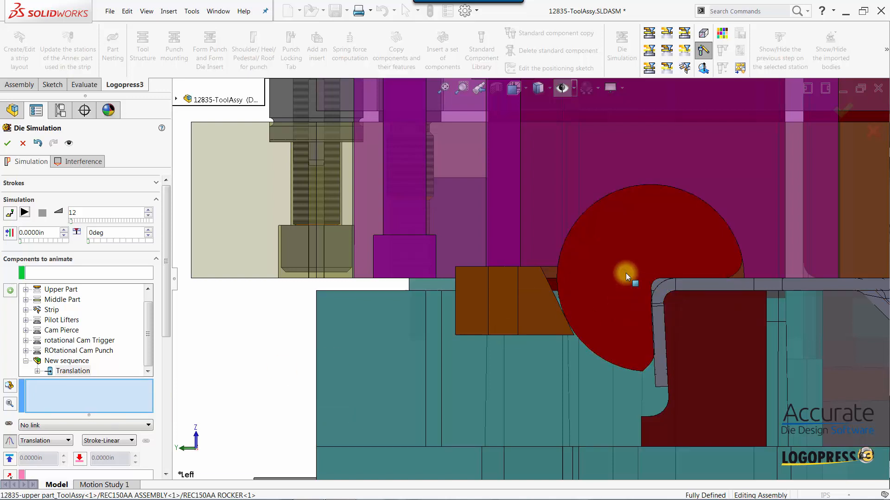
pyautogui.click(624, 275)
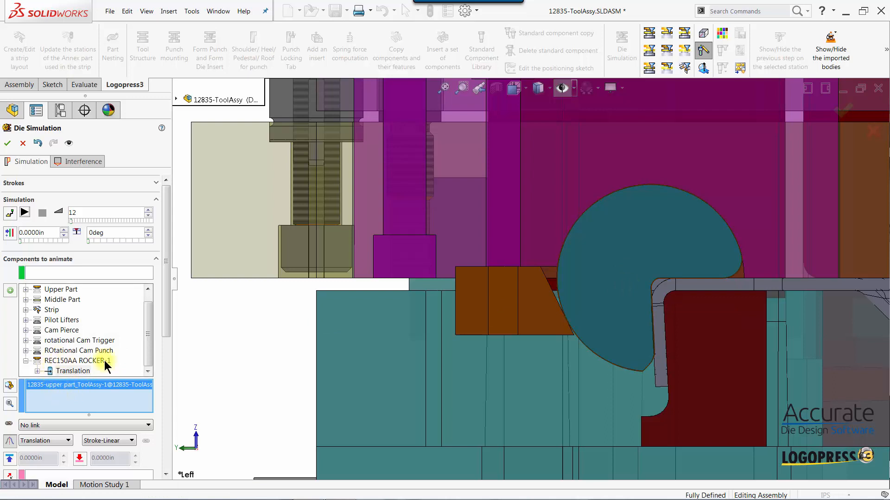
pyautogui.moveTo(54, 391)
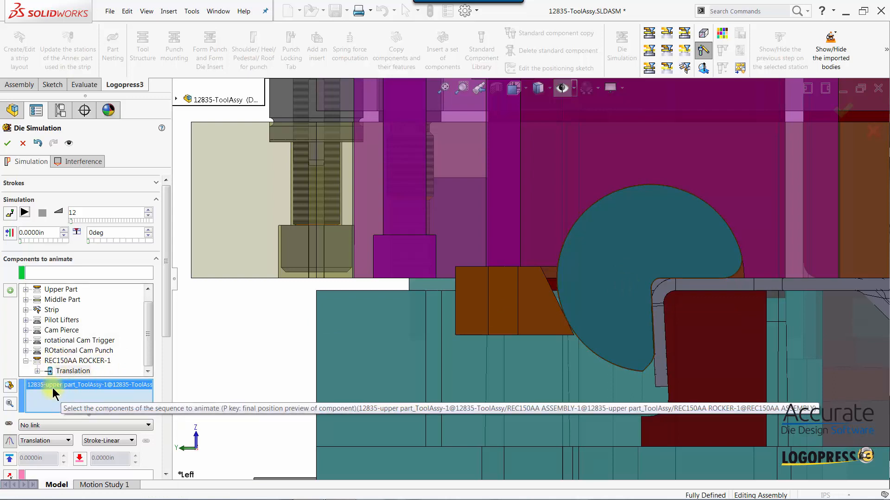
pyautogui.scroll(-3)
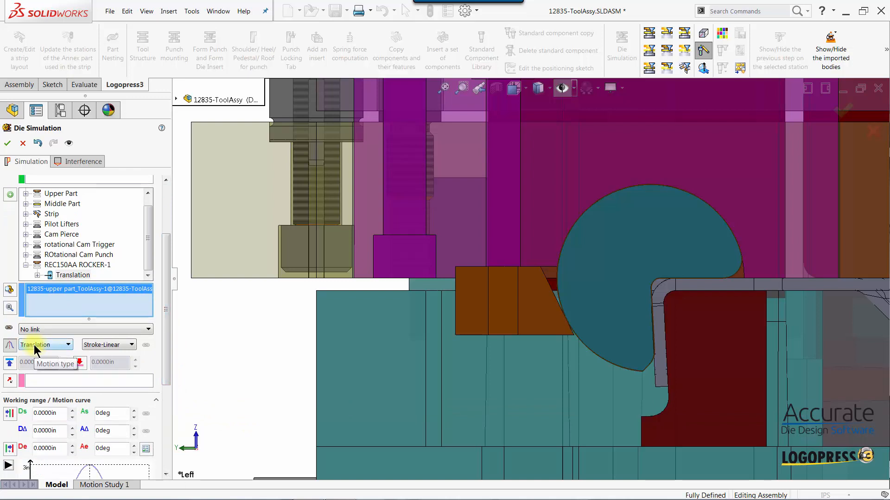
# Change the rocker sequence's motion type to Contact-Rotation.
pyautogui.click(68, 345)
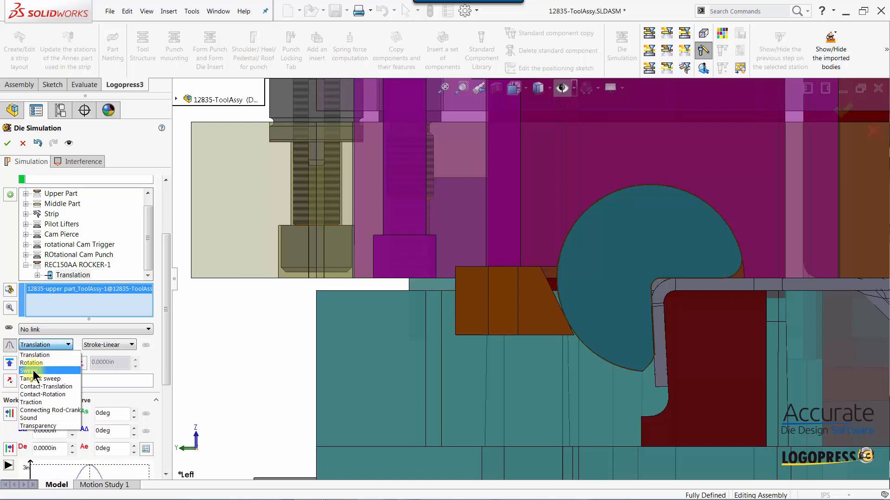
pyautogui.moveTo(31, 363)
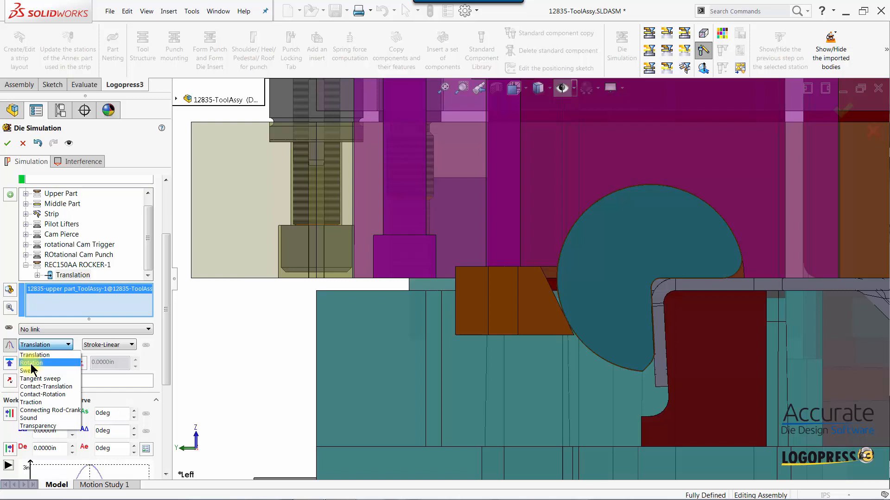
pyautogui.moveTo(46, 394)
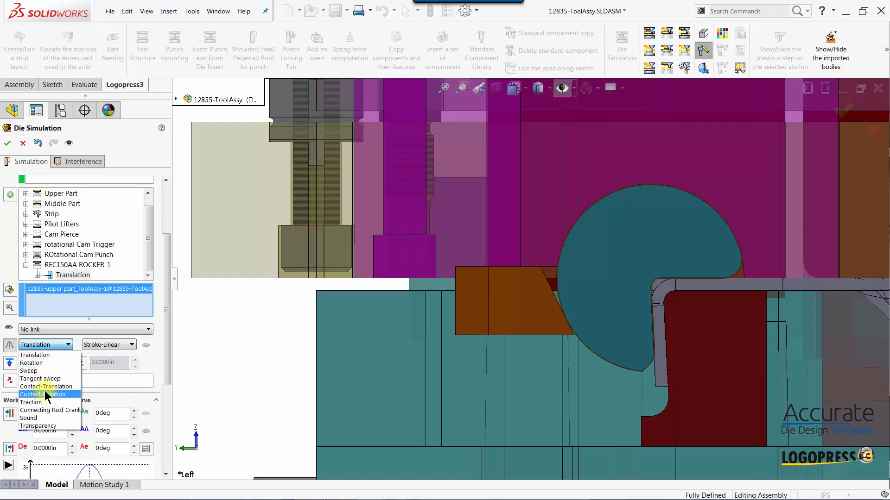
pyautogui.moveTo(43, 395)
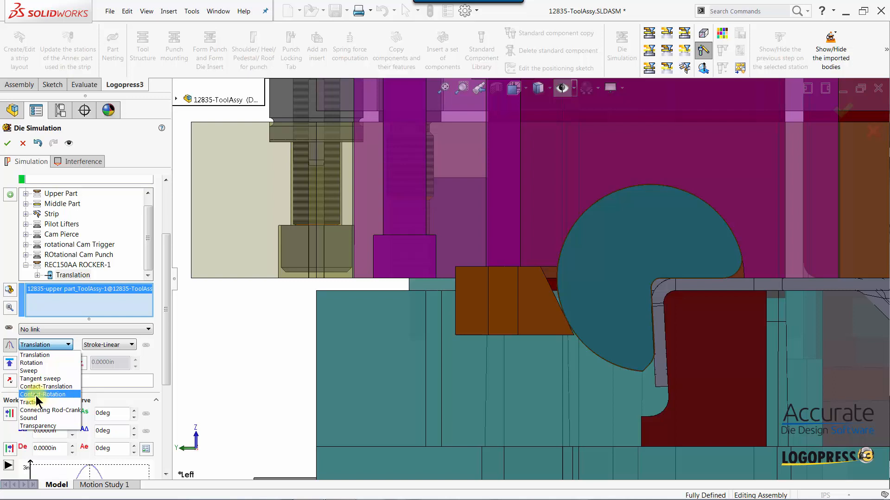
pyautogui.click(48, 395)
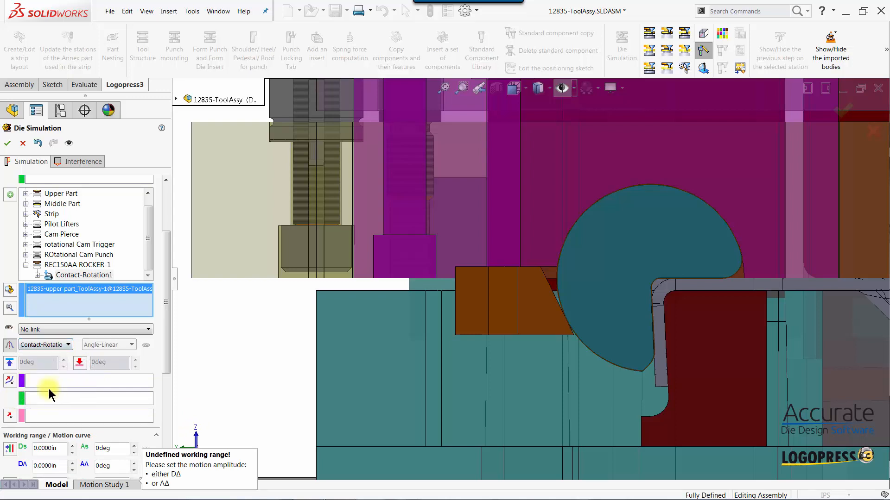
pyautogui.moveTo(40, 386)
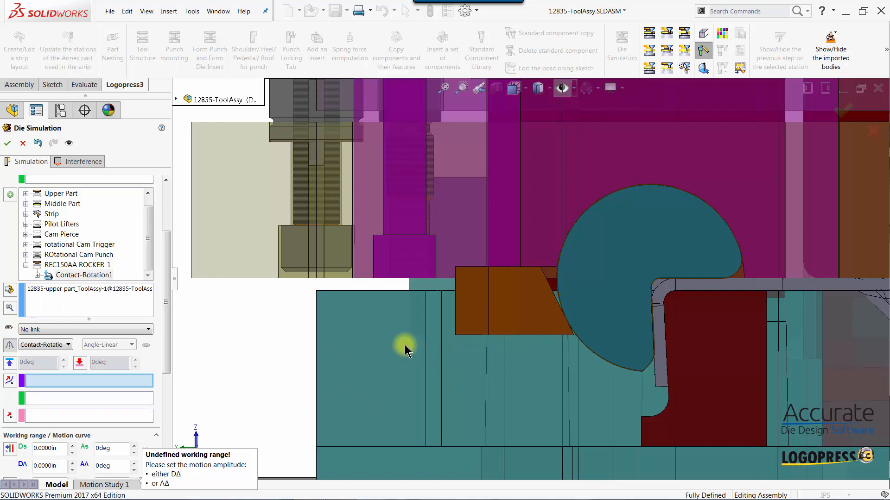
pyautogui.moveTo(616, 338)
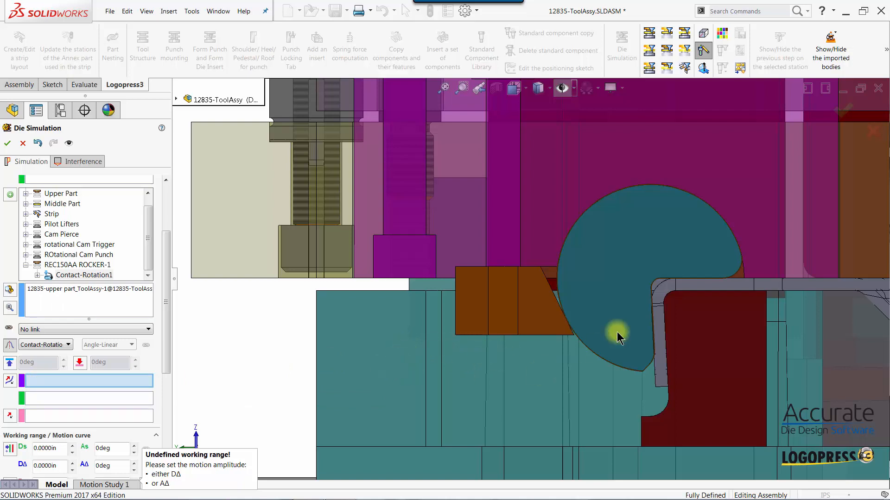
pyautogui.moveTo(728, 286)
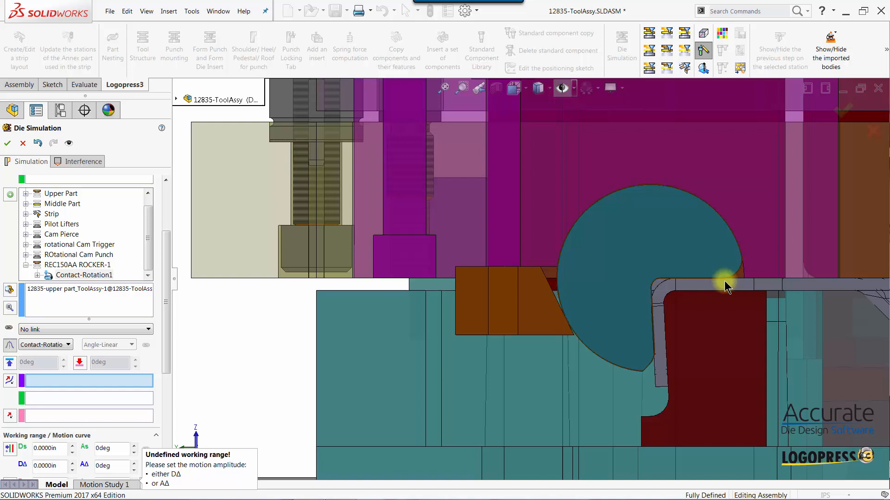
pyautogui.moveTo(734, 286)
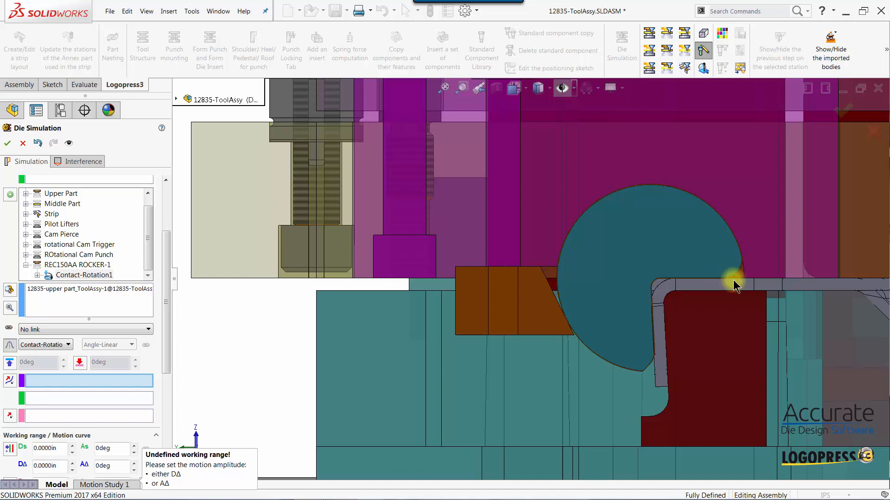
pyautogui.moveTo(732, 286)
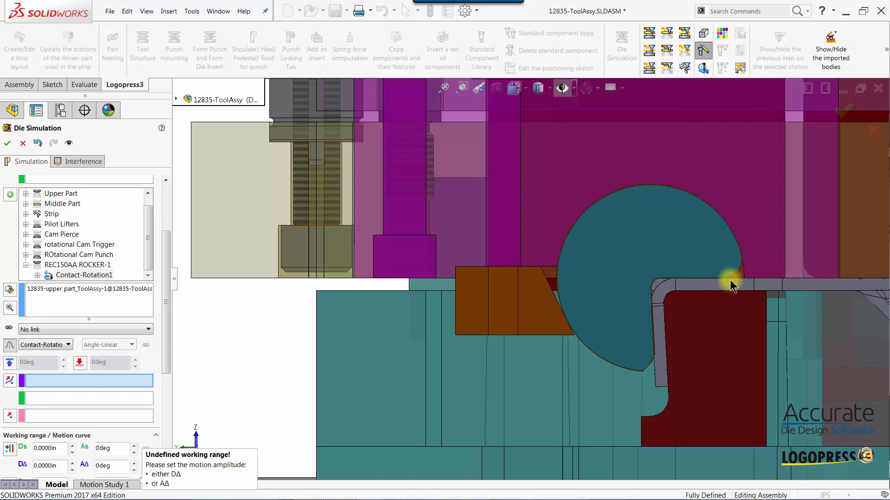
pyautogui.moveTo(728, 283)
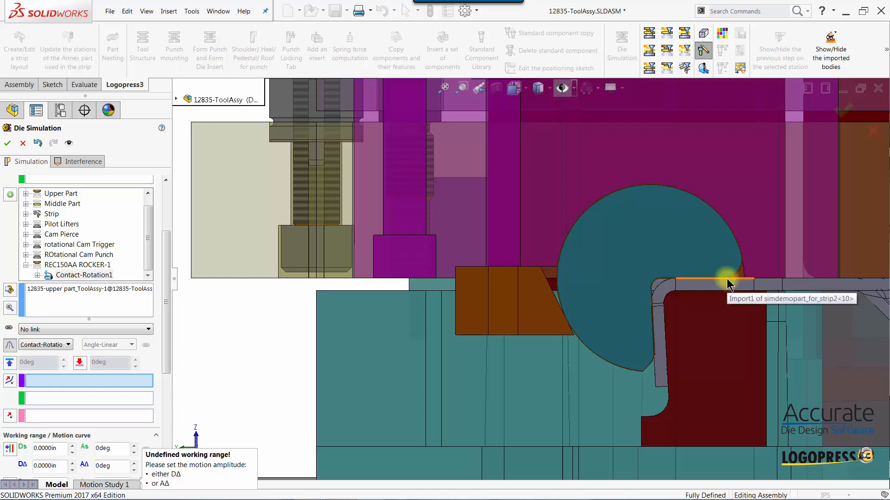
pyautogui.moveTo(204, 281)
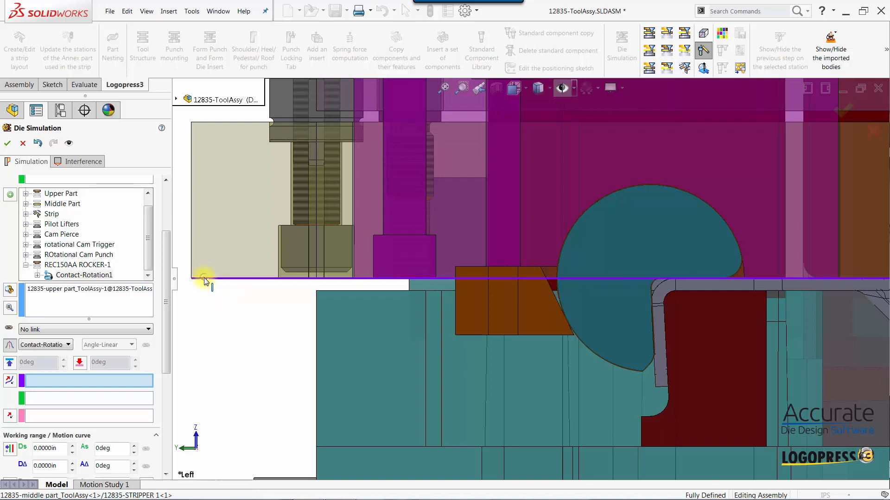
# Pick the stripper's horizontal edge as the driving contact entity.
pyautogui.click(698, 286)
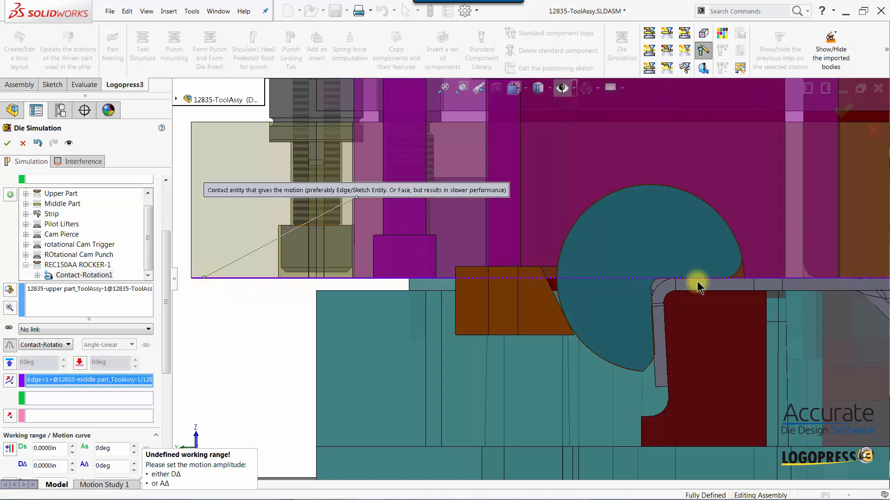
pyautogui.moveTo(728, 253)
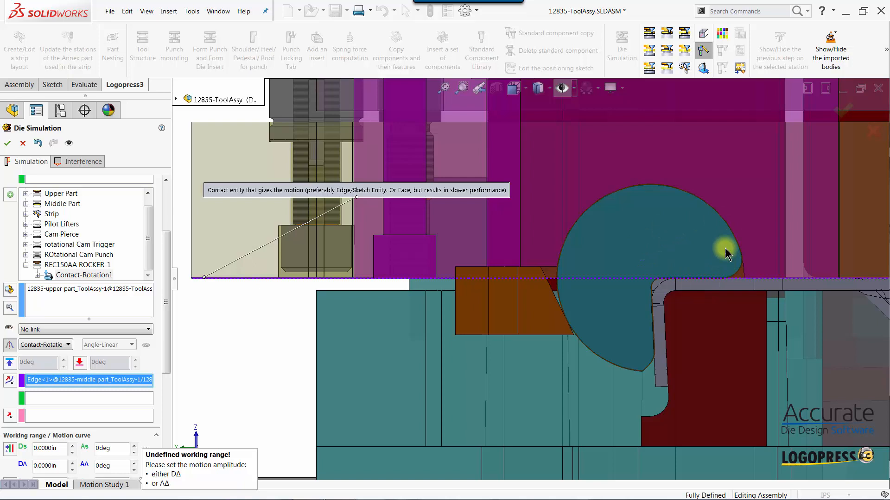
pyautogui.moveTo(600, 312)
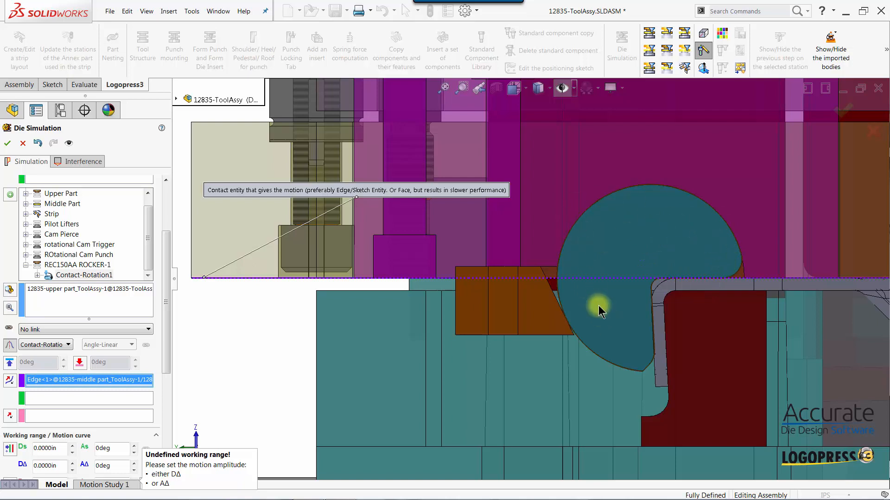
pyautogui.moveTo(46, 405)
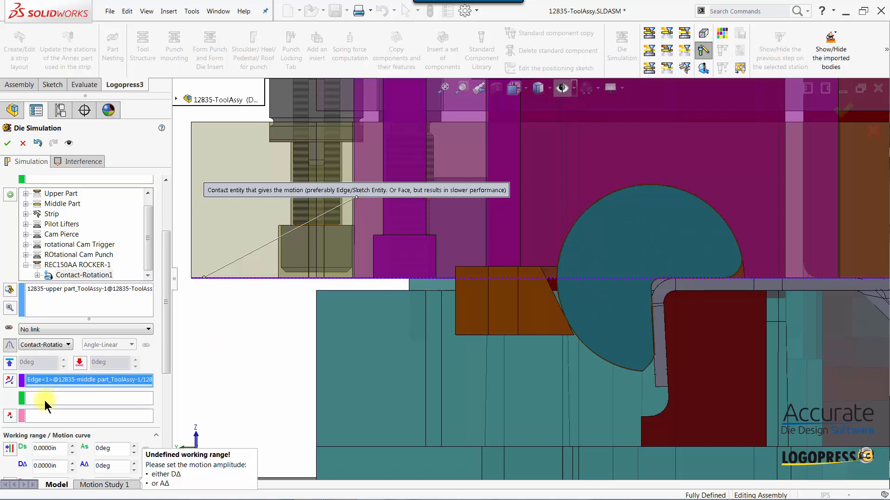
pyautogui.moveTo(47, 407)
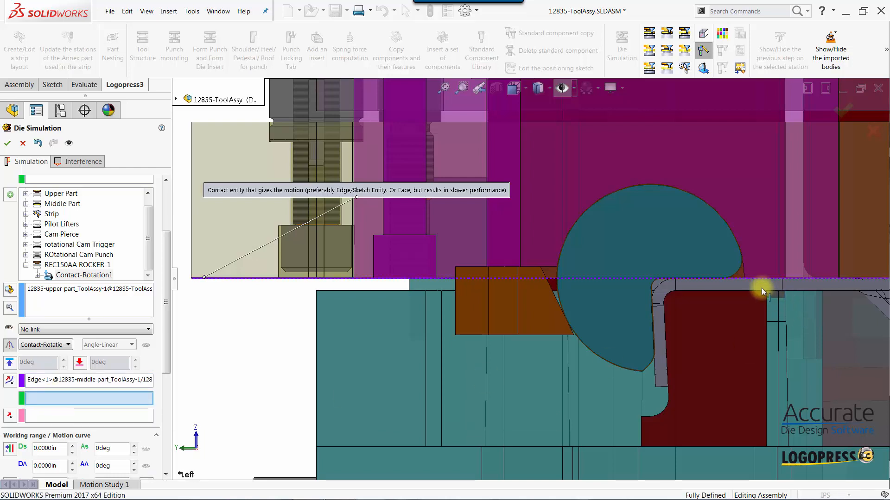
pyautogui.moveTo(741, 273)
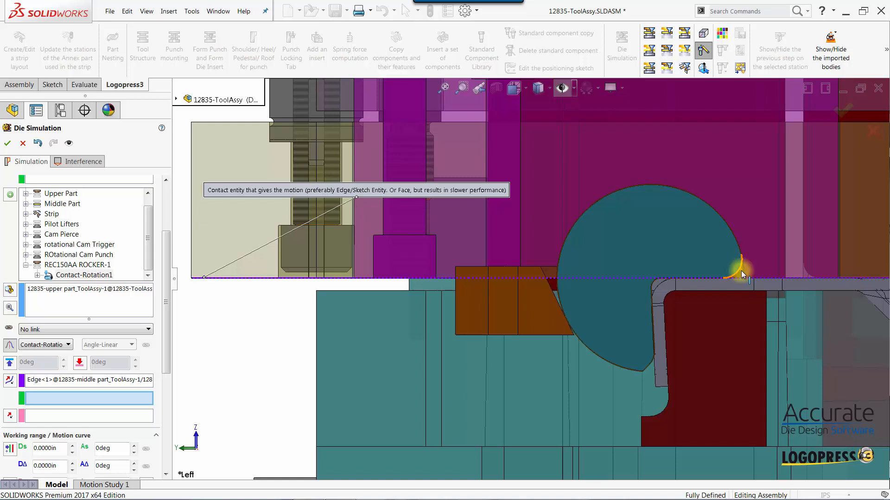
# Pick the rocker's small contact edge as the receiving contact entity.
pyautogui.click(737, 272)
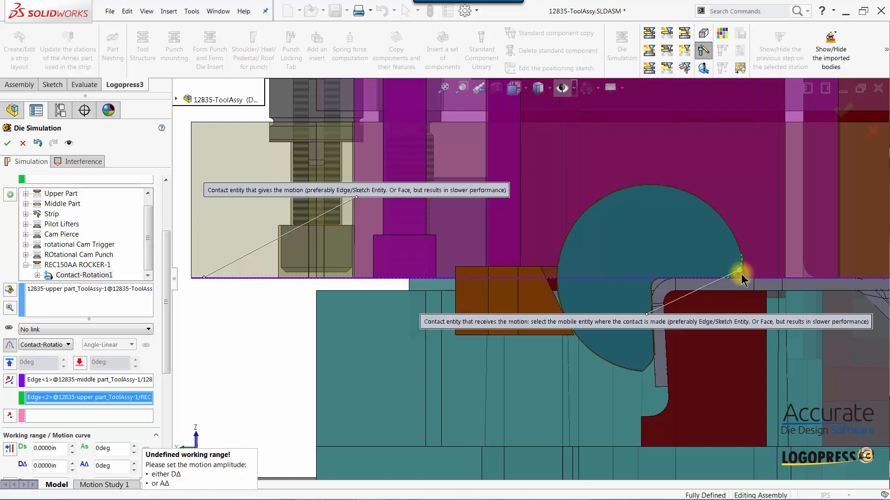
pyautogui.moveTo(739, 273)
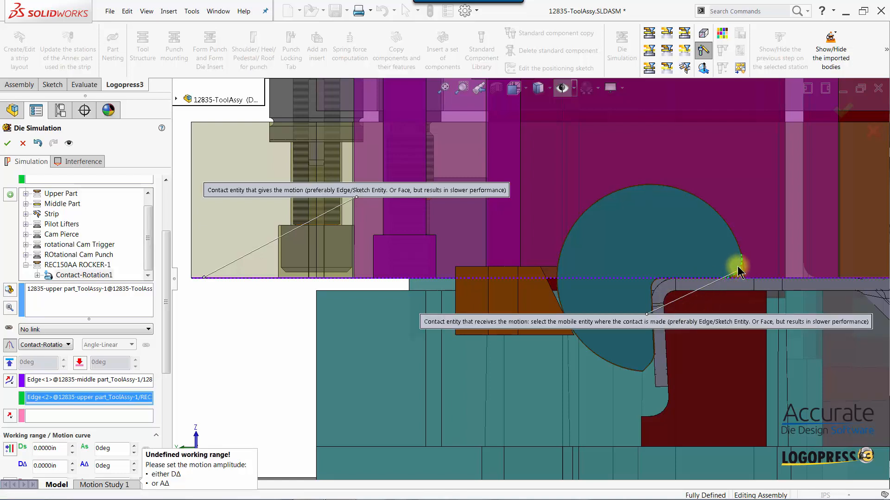
pyautogui.moveTo(249, 286)
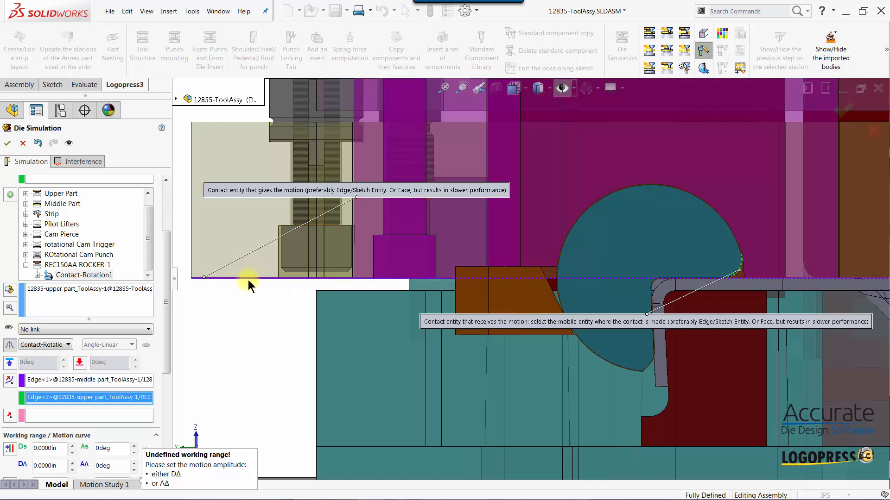
pyautogui.moveTo(604, 239)
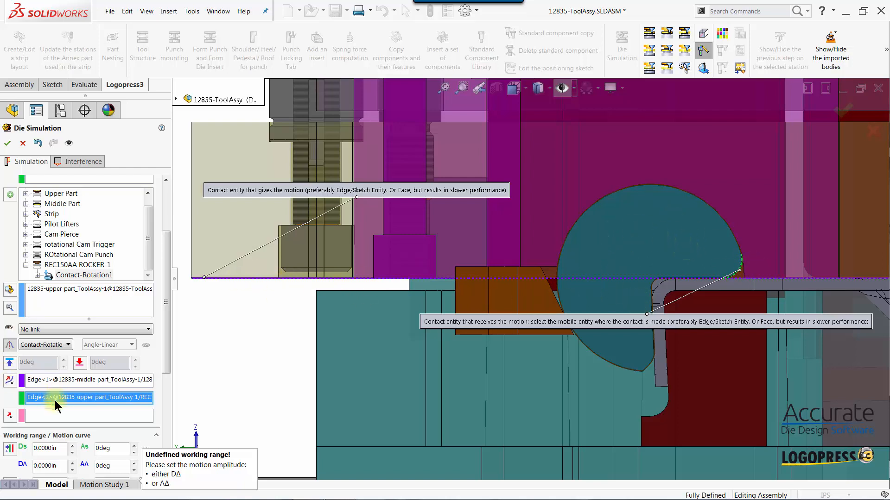
pyautogui.moveTo(48, 419)
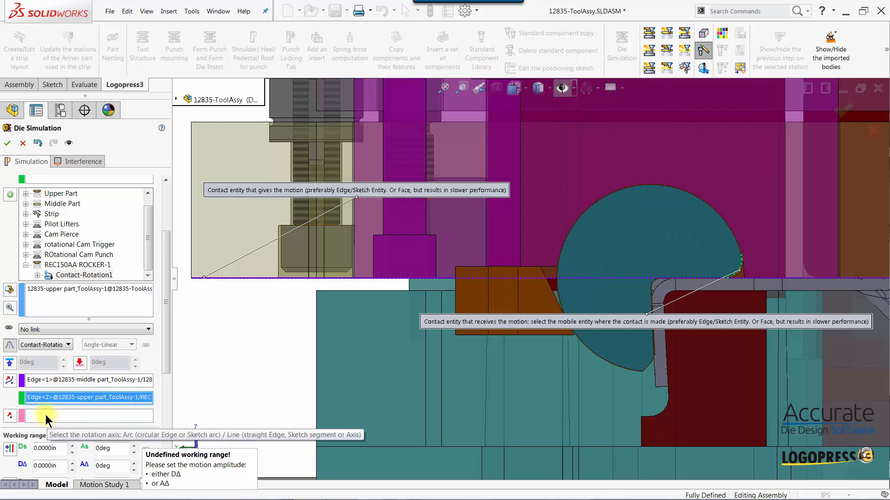
pyautogui.click(85, 417)
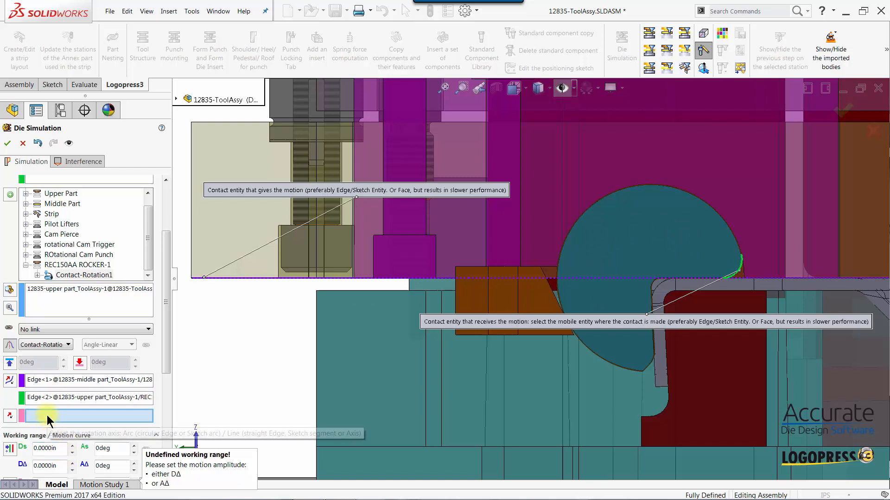
pyautogui.moveTo(48, 417)
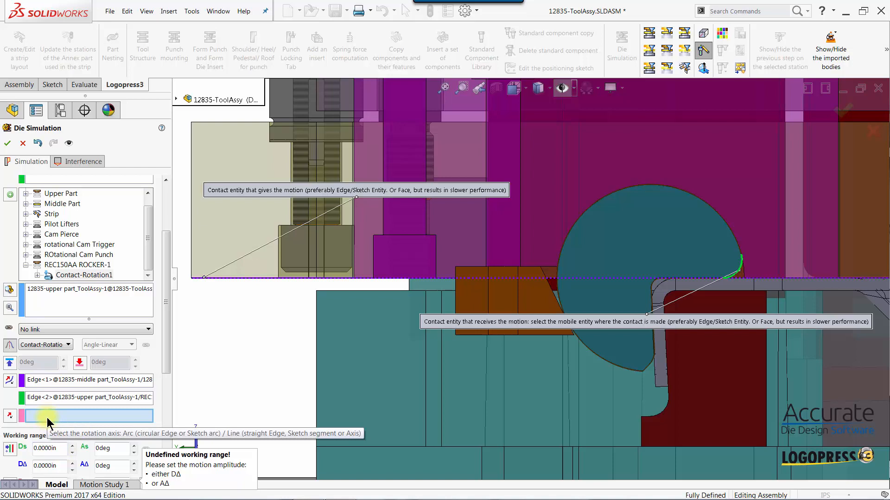
pyautogui.moveTo(633, 273)
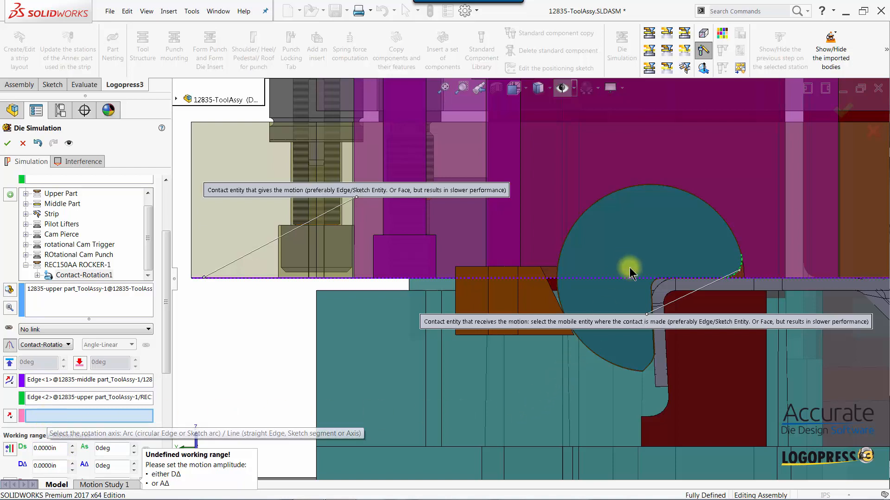
pyautogui.moveTo(651, 278)
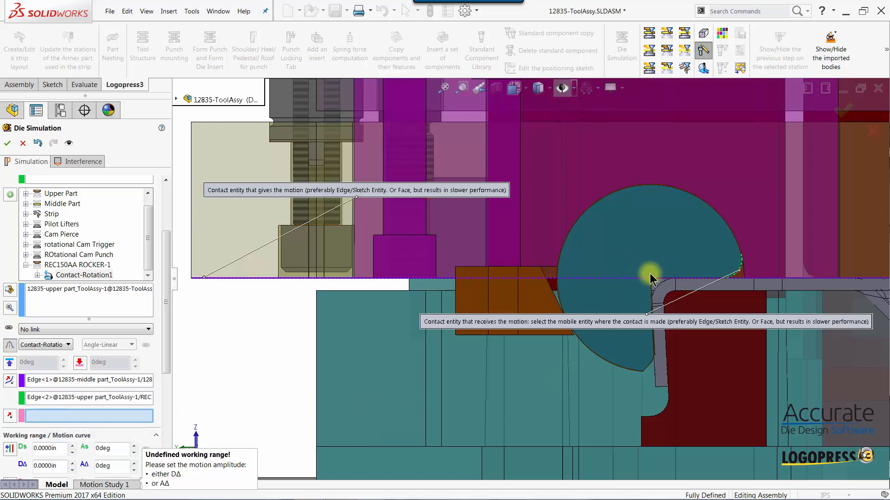
pyautogui.moveTo(643, 380)
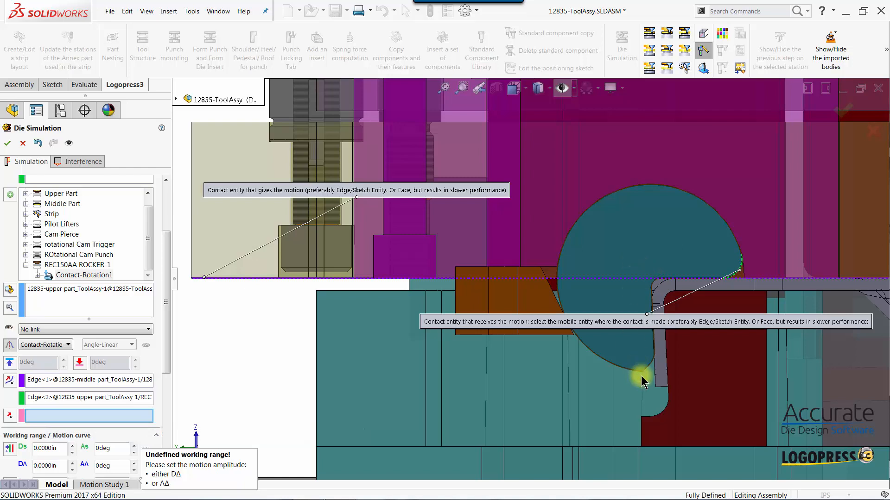
pyautogui.moveTo(587, 351)
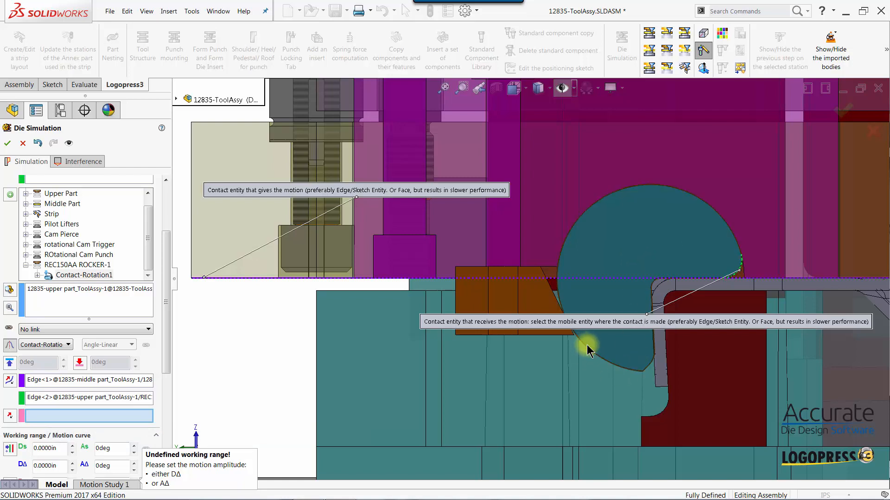
pyautogui.moveTo(588, 350)
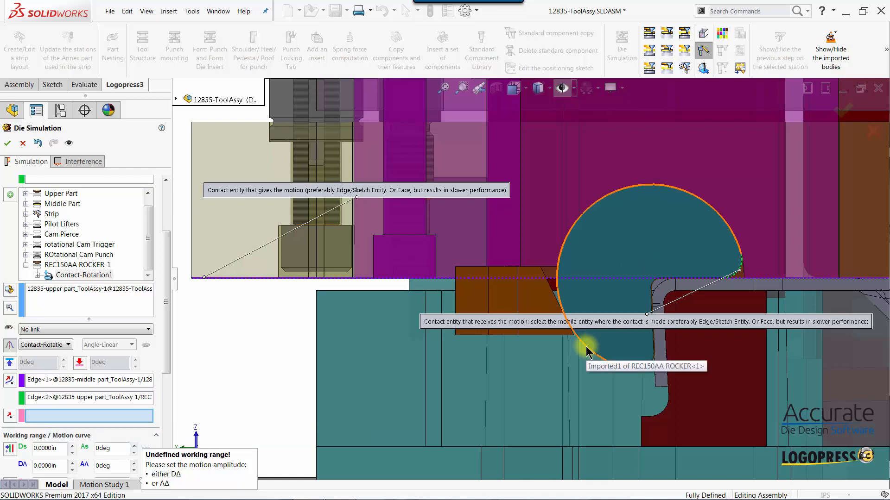
# Set the rocker's circular edge (Edge<3>) as the rotation axis.
pyautogui.click(586, 351)
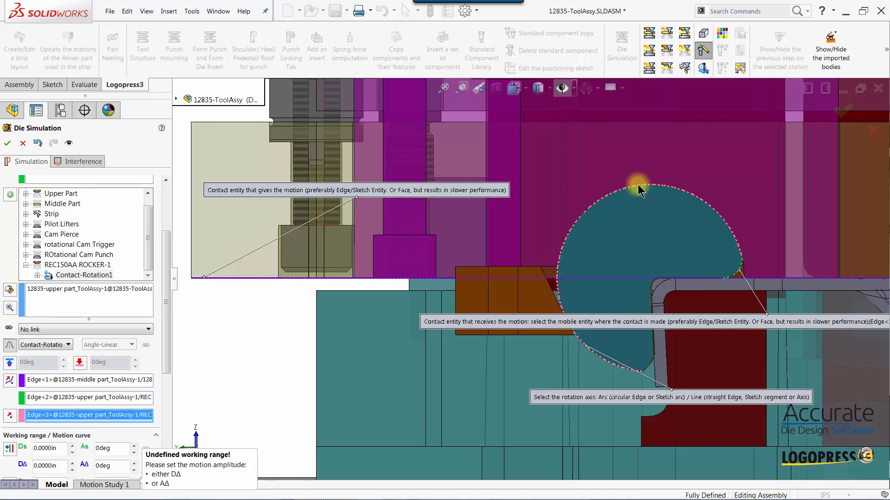
pyautogui.moveTo(164, 386)
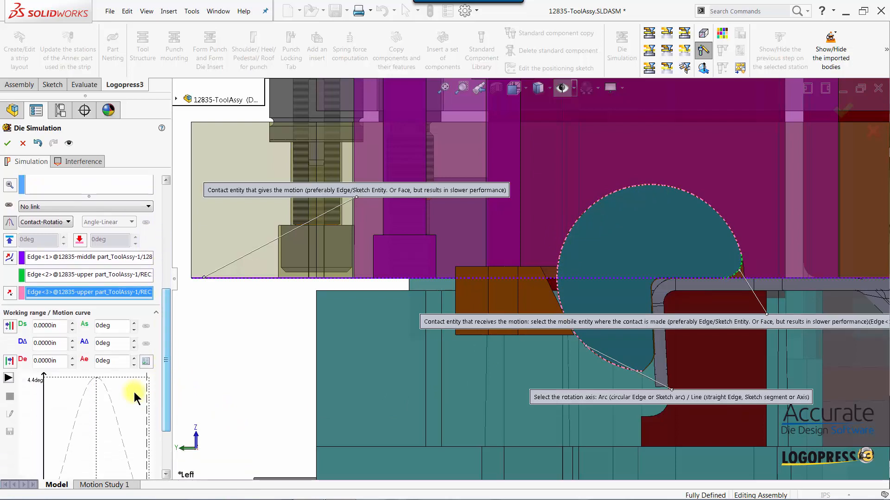
pyautogui.moveTo(105, 344)
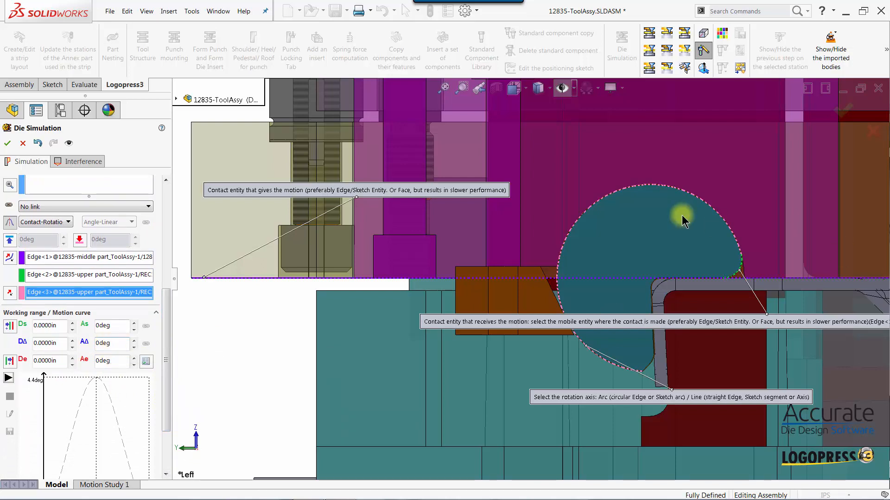
pyautogui.moveTo(620, 316)
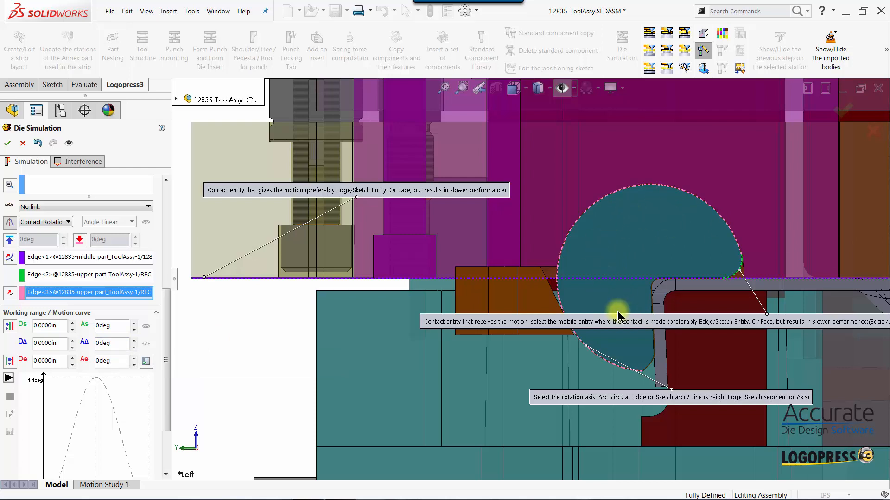
pyautogui.moveTo(108, 343)
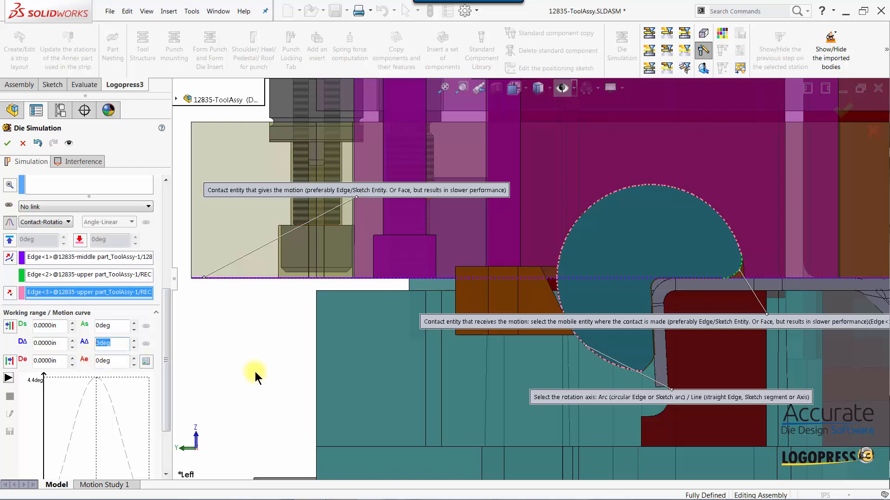
# Enter a 60° angle amplitude in the working range.
pyautogui.write('60')
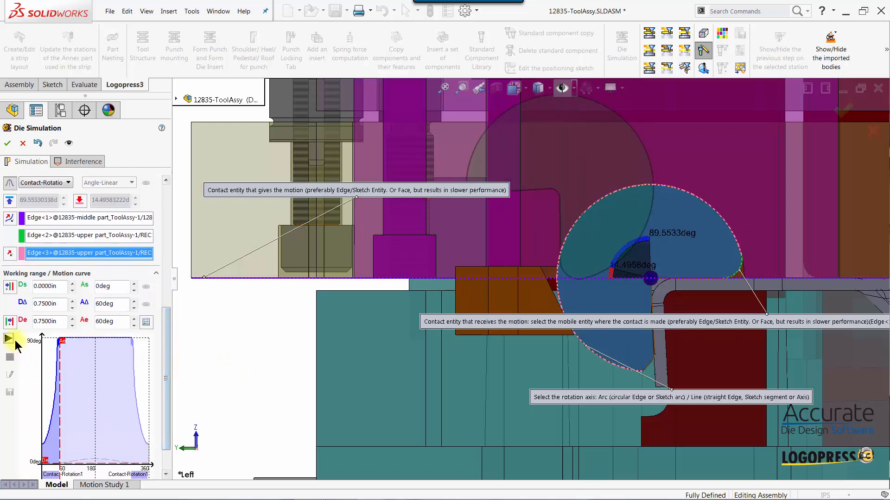
# Play the die simulation to watch the rocker rotate along its curve.
pyautogui.click(8, 339)
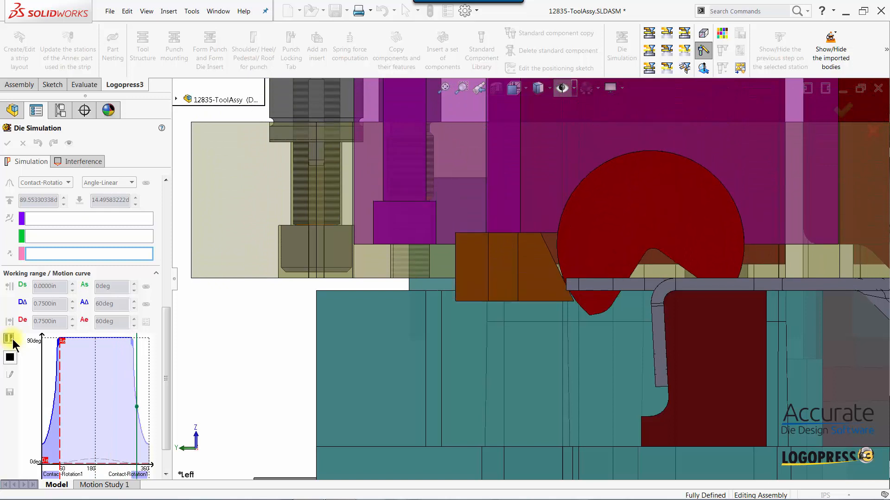
pyautogui.click(9, 339)
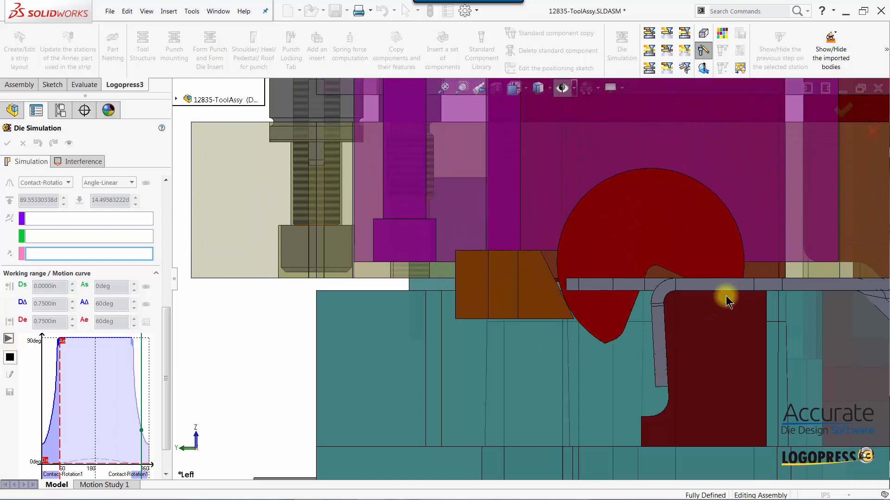
pyautogui.moveTo(720, 301)
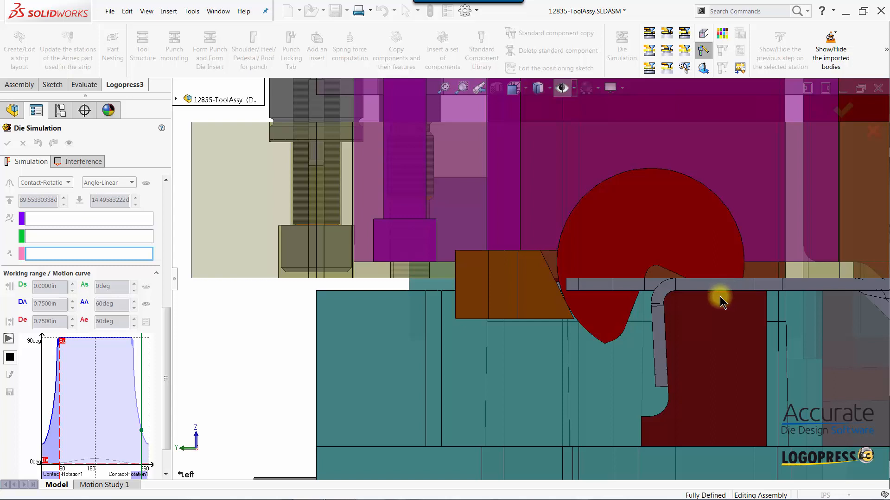
pyautogui.moveTo(725, 285)
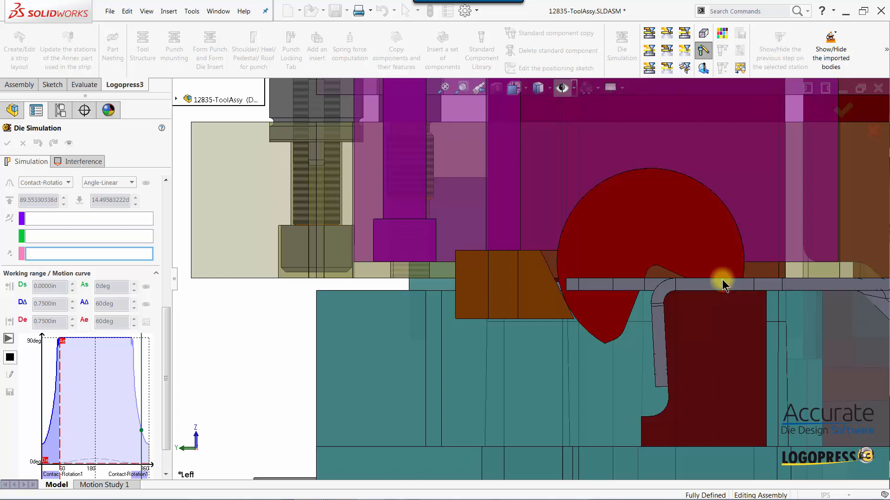
pyautogui.moveTo(723, 299)
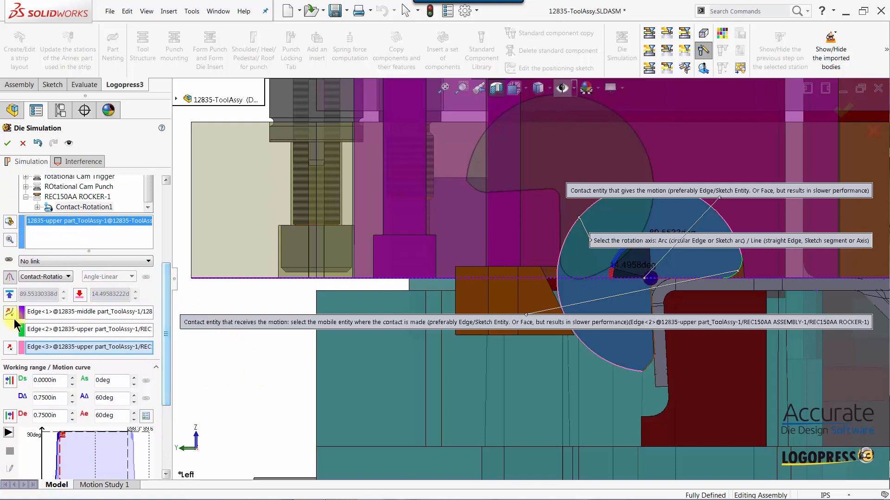
pyautogui.moveTo(9, 328)
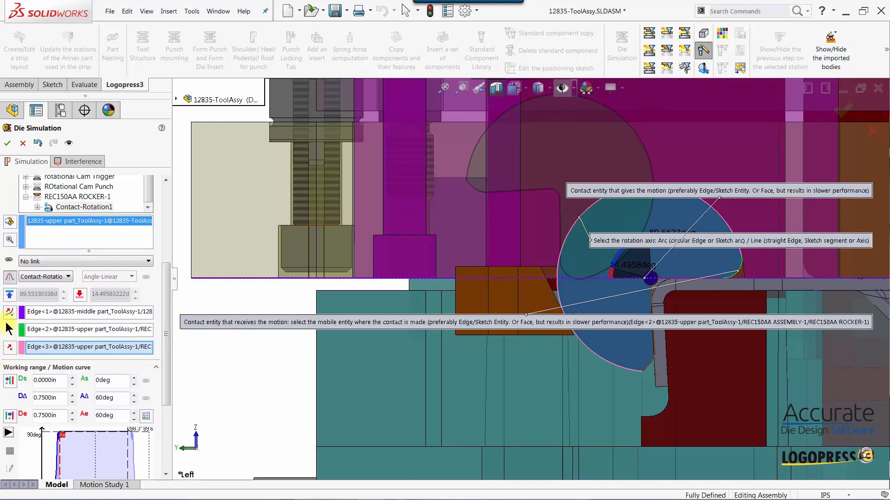
pyautogui.moveTo(43, 311)
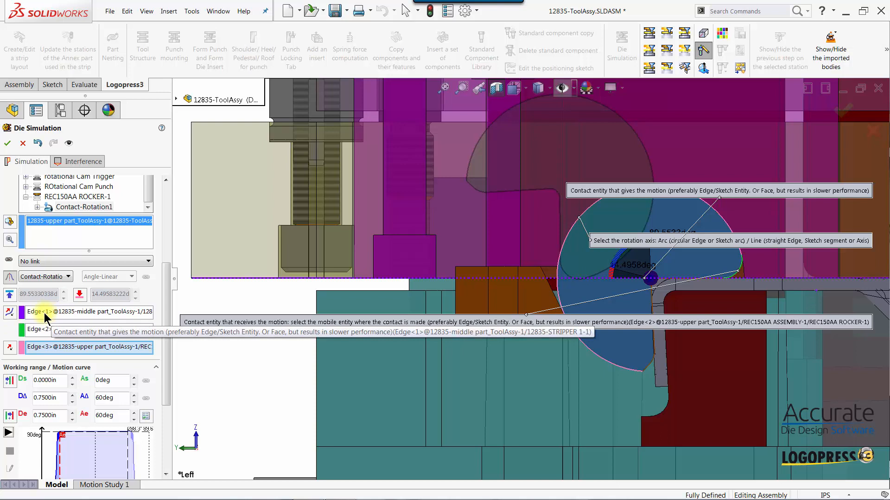
pyautogui.moveTo(45, 329)
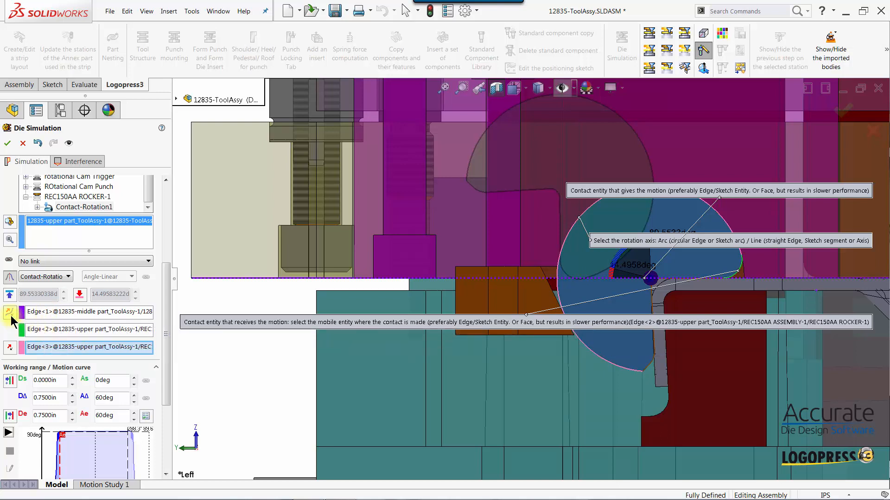
pyautogui.moveTo(10, 318)
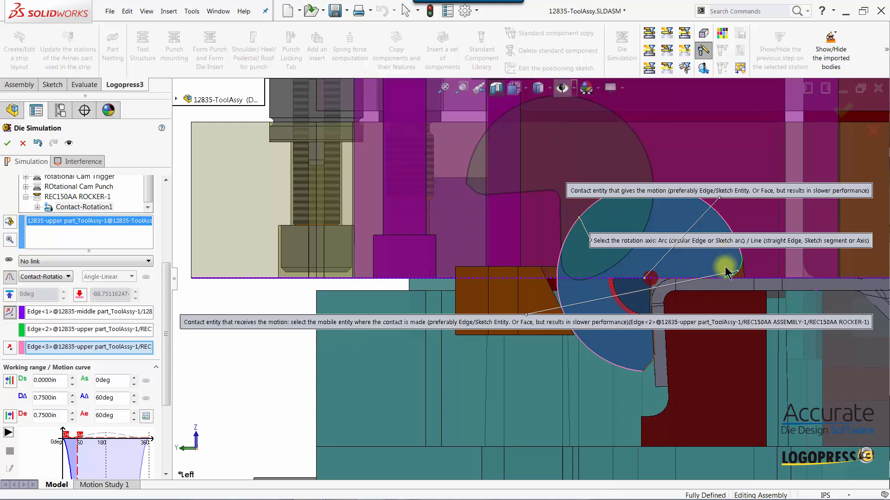
pyautogui.moveTo(716, 263)
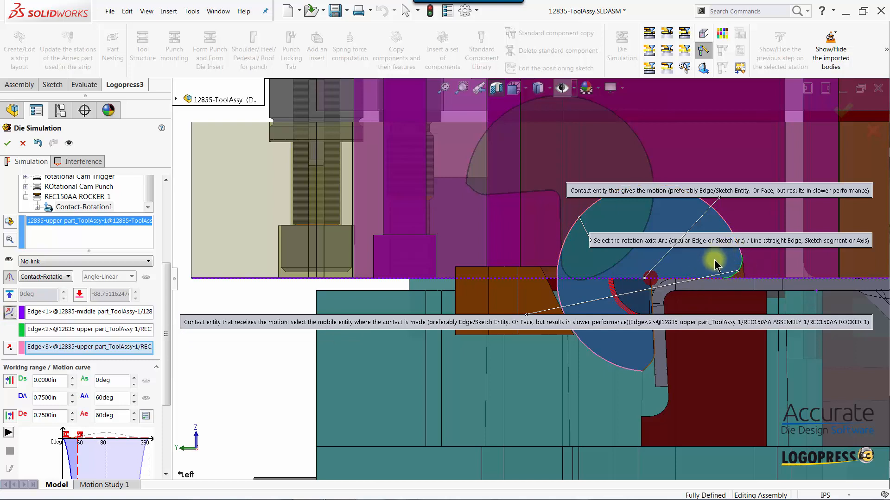
pyautogui.moveTo(743, 276)
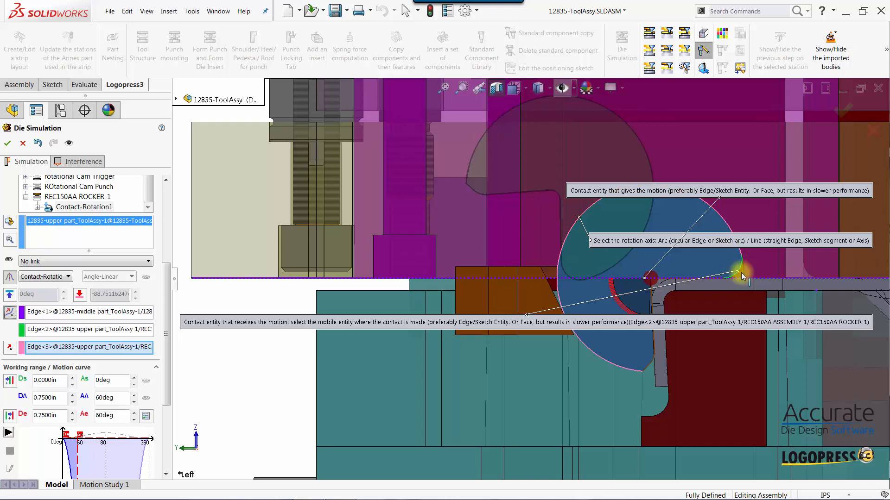
pyautogui.moveTo(660, 358)
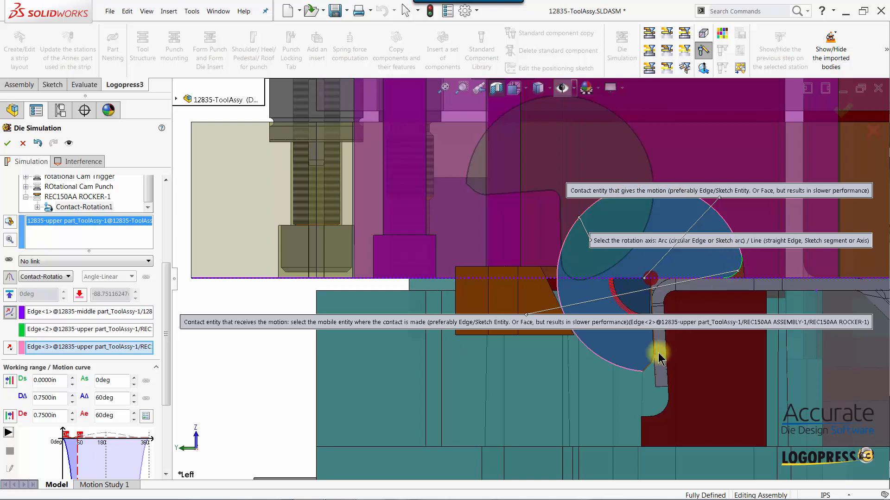
pyautogui.moveTo(258, 373)
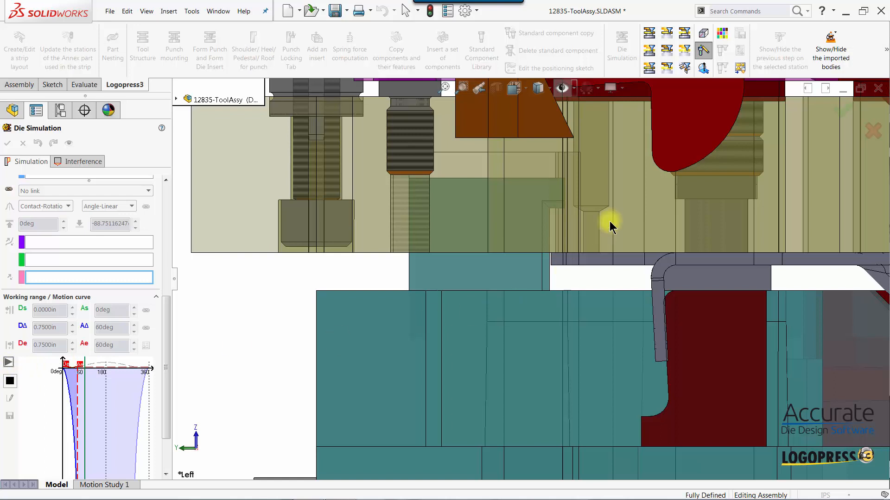
pyautogui.moveTo(697, 149)
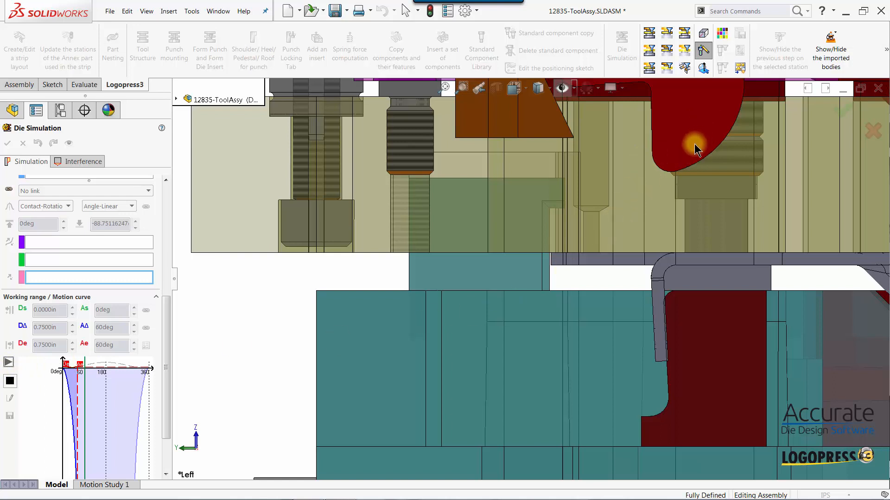
pyautogui.moveTo(667, 169)
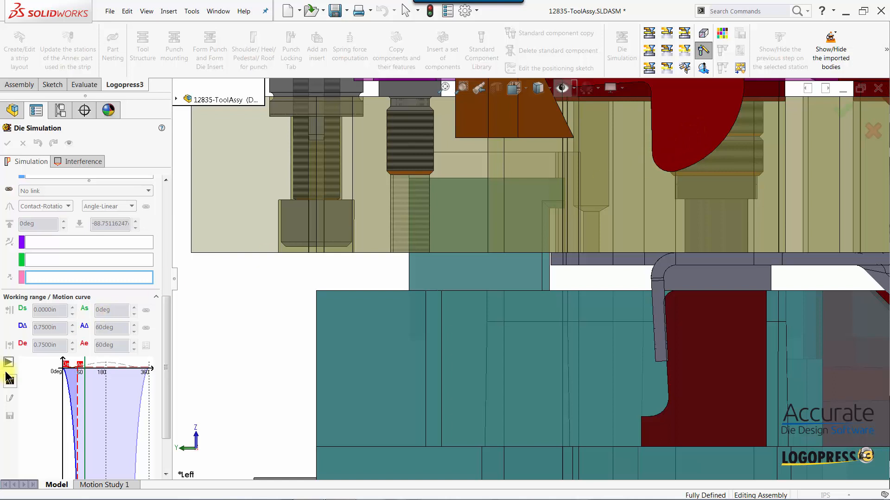
# Stop the replay and return to the Contact-Rotation1 settings.
pyautogui.click(8, 362)
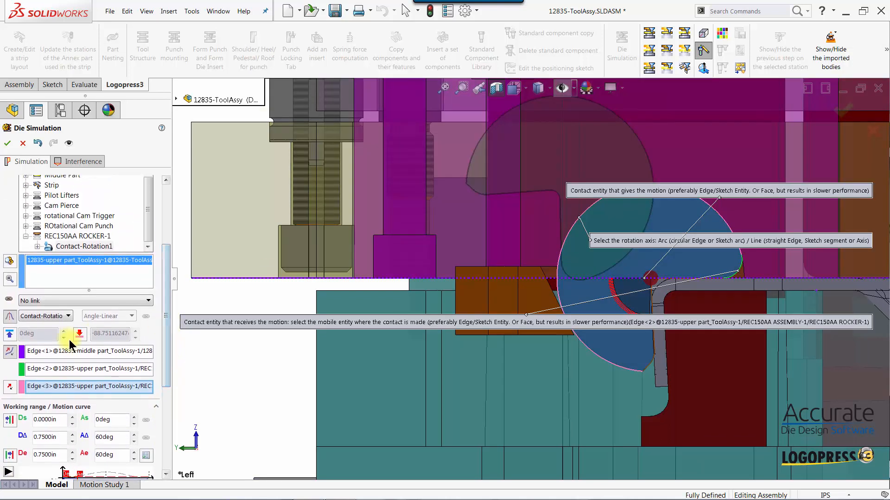
pyautogui.moveTo(624, 237)
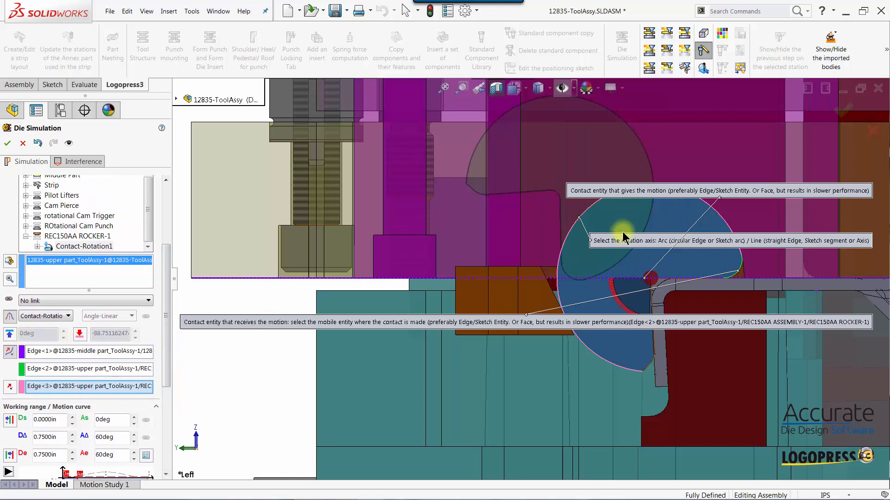
pyautogui.moveTo(695, 215)
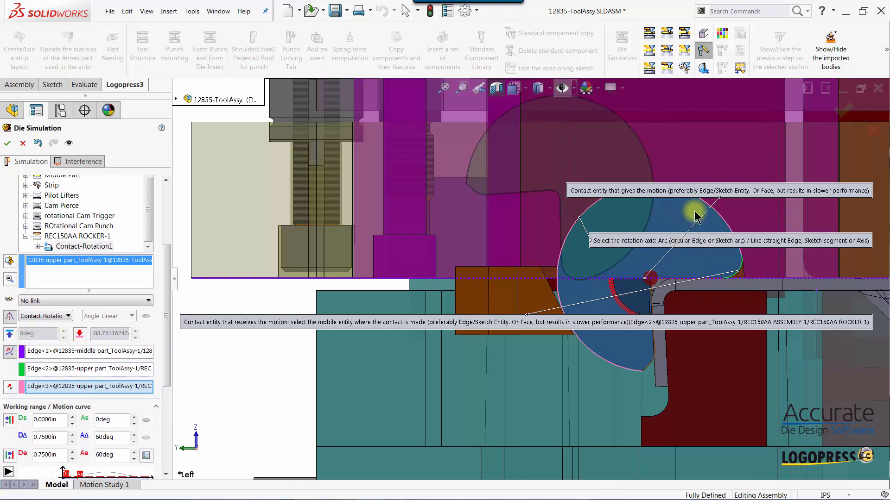
pyautogui.moveTo(624, 366)
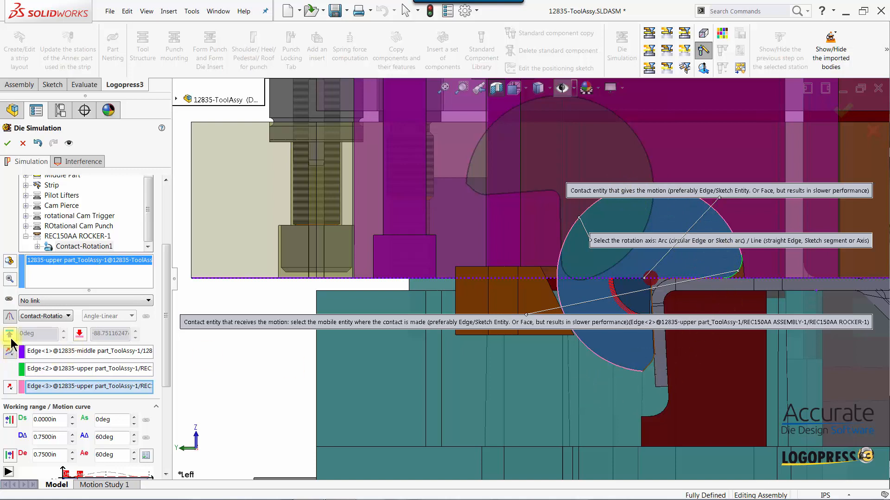
pyautogui.moveTo(37, 333)
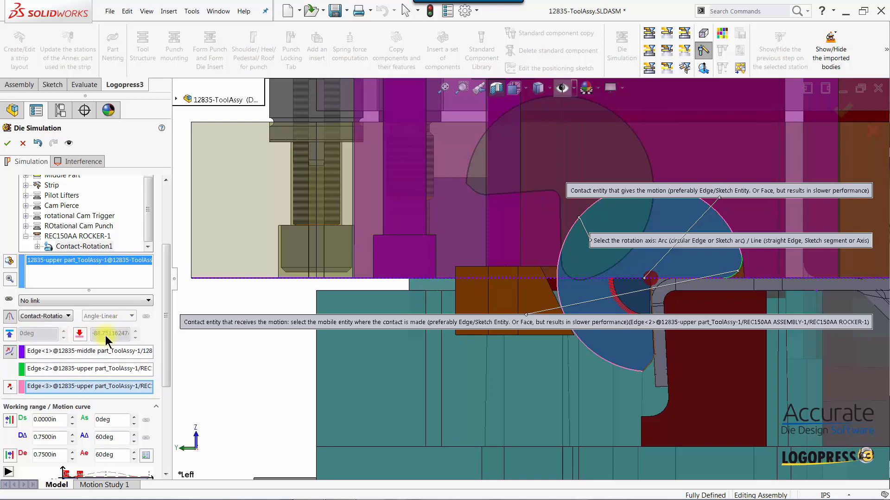
pyautogui.moveTo(778, 258)
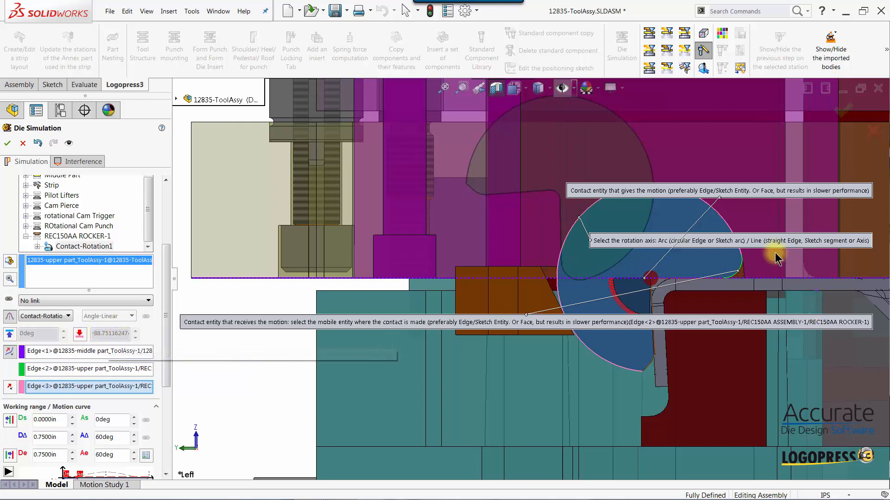
pyautogui.moveTo(720, 286)
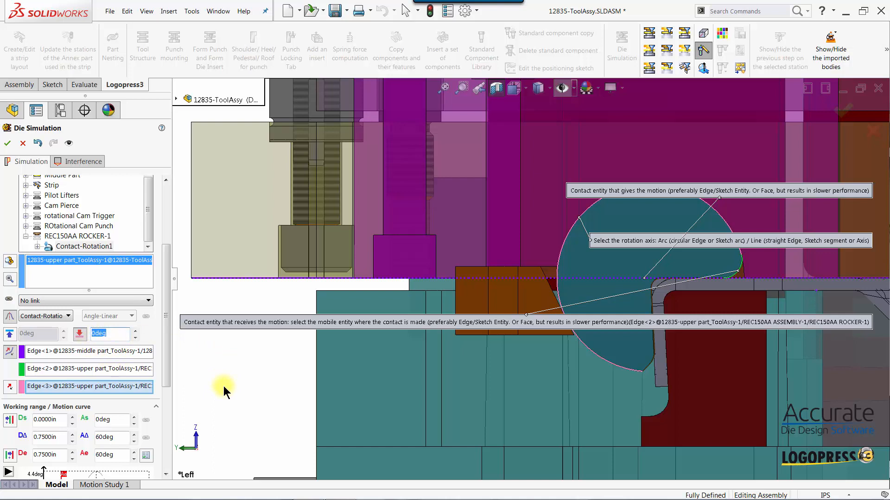
# Enter 48 as Contact-Rotation1's reverse rotation amplitude, replacing about -88.75°.
pyautogui.write('48')
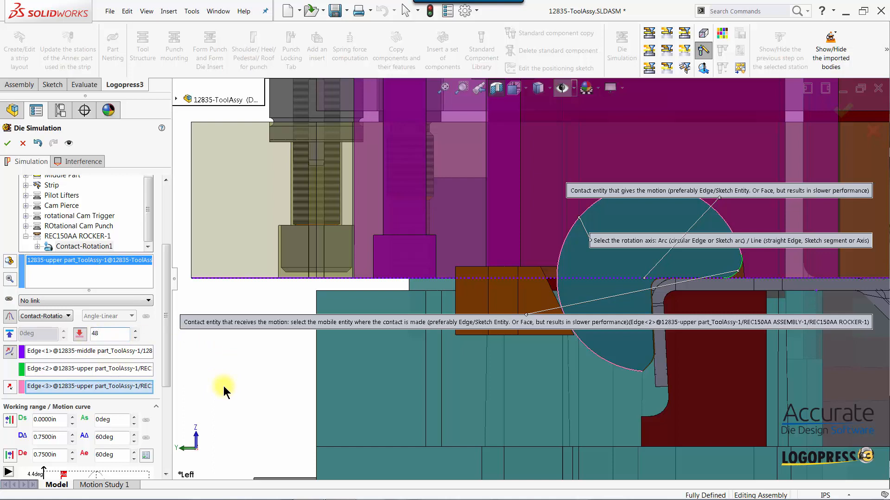